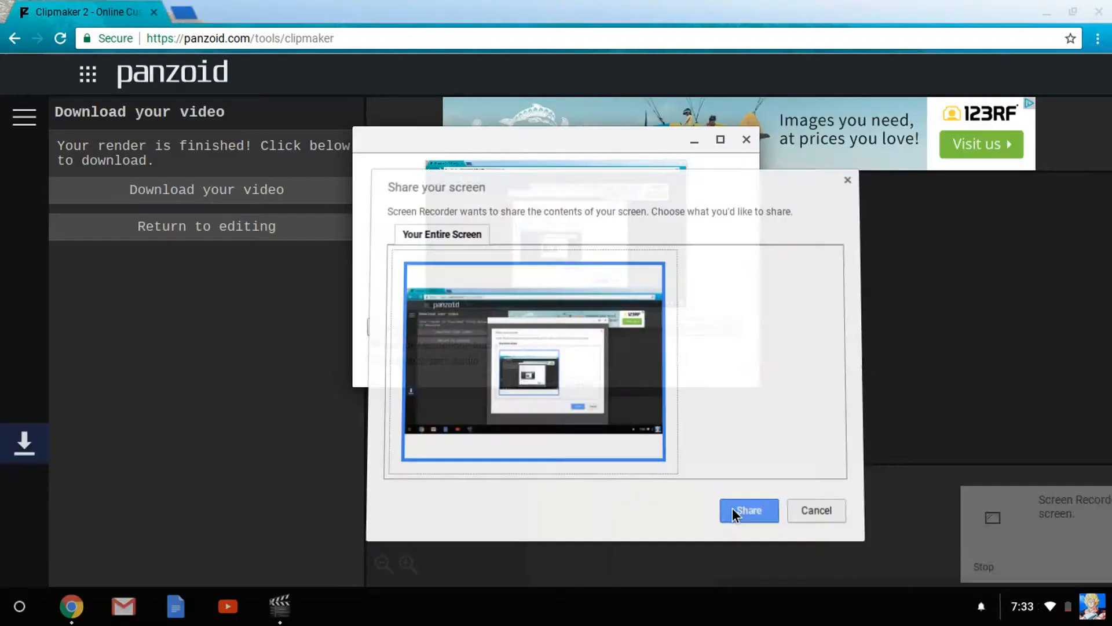
Dismiss the overlay, peek at the expanded tool list, and return to editing the project
click(748, 510)
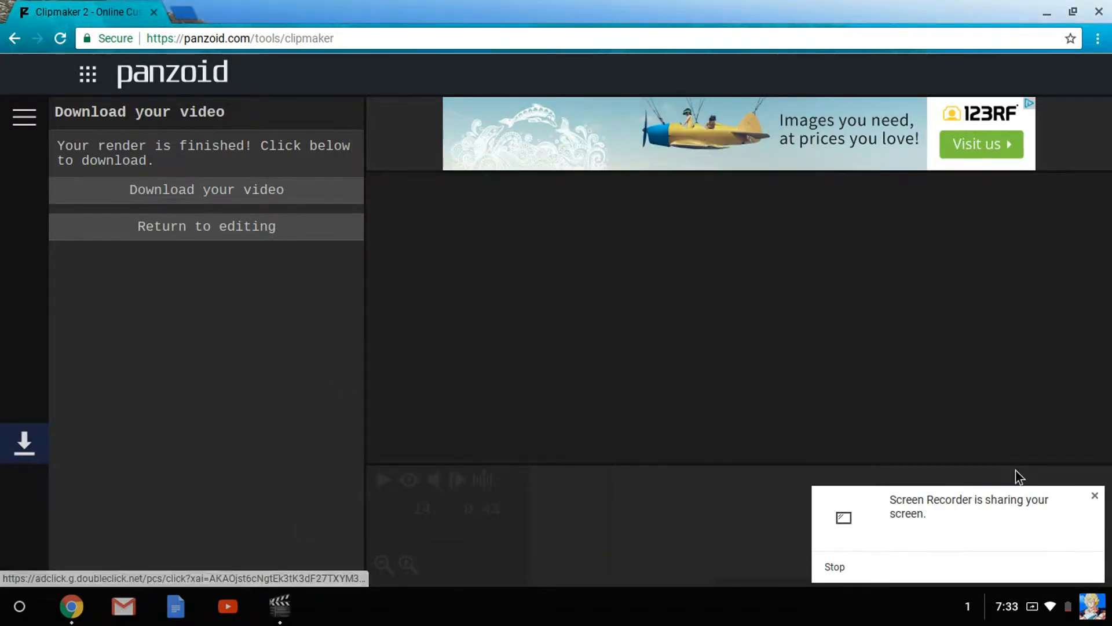
click(1095, 495)
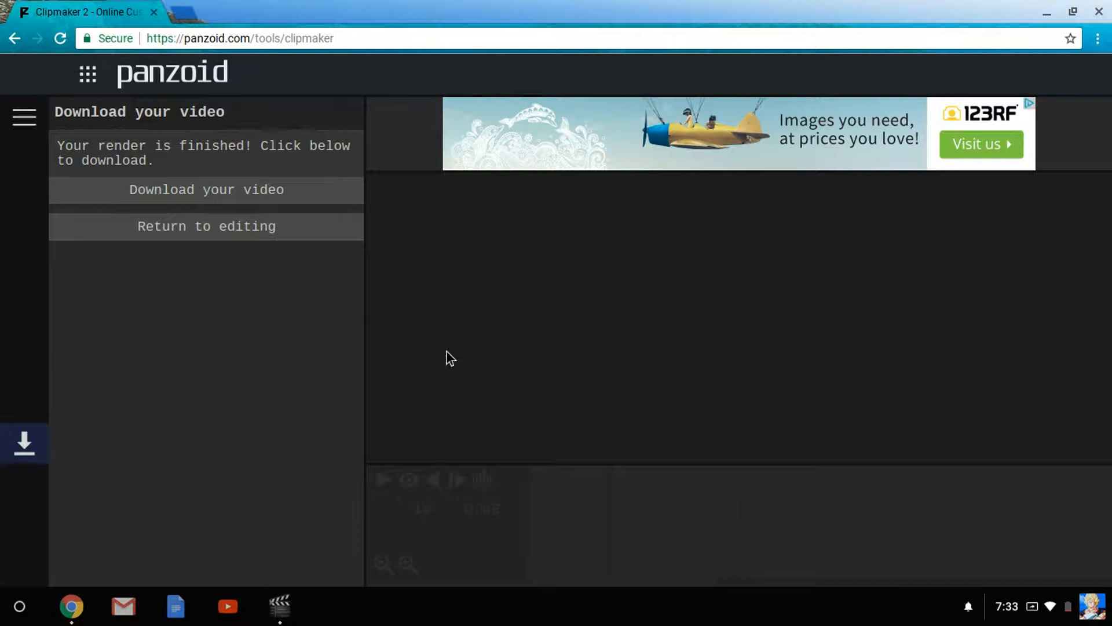
click(23, 115)
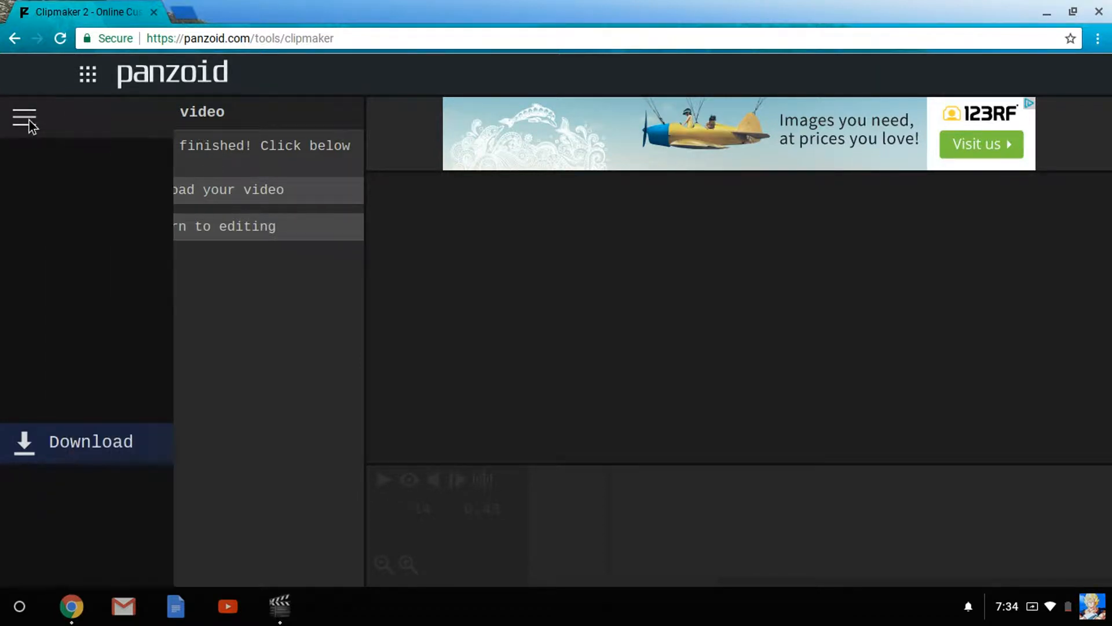
click(24, 118)
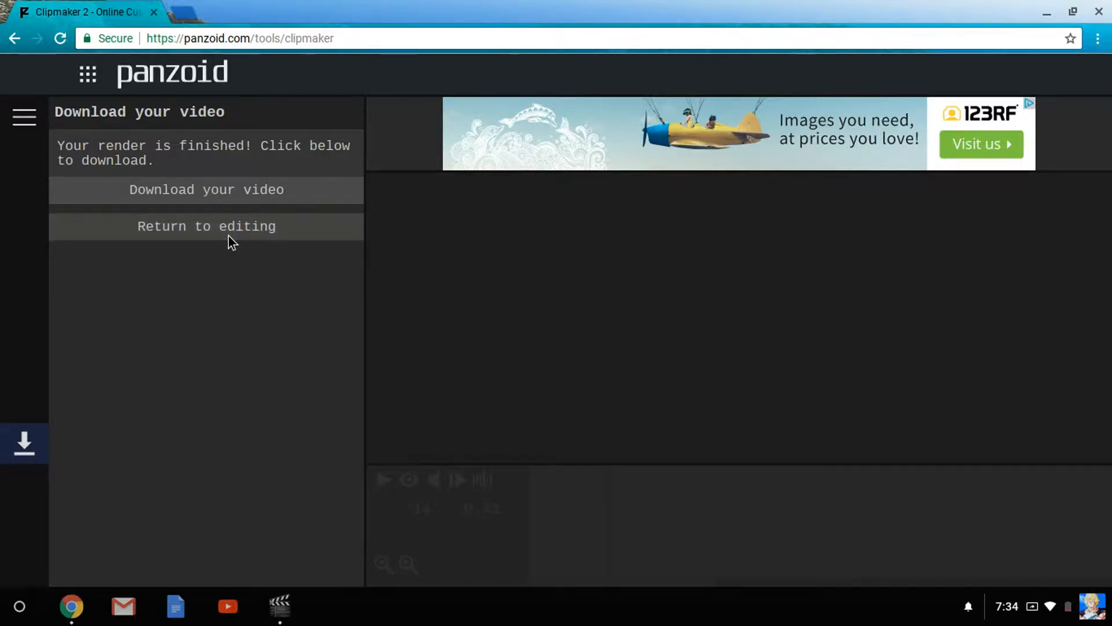
click(206, 226)
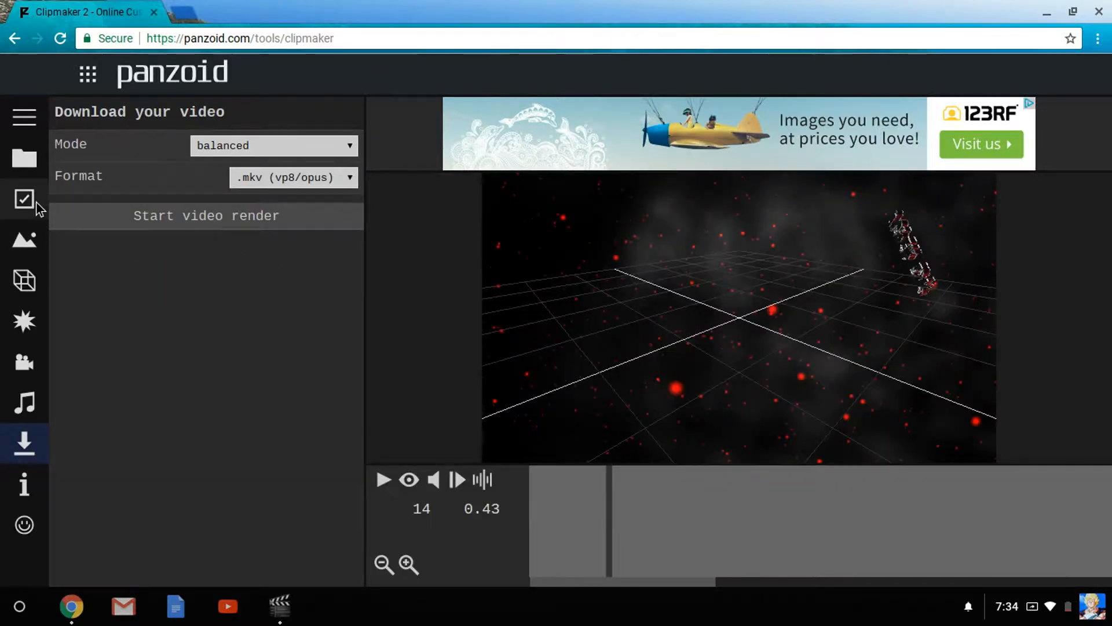
mouse_move(24, 117)
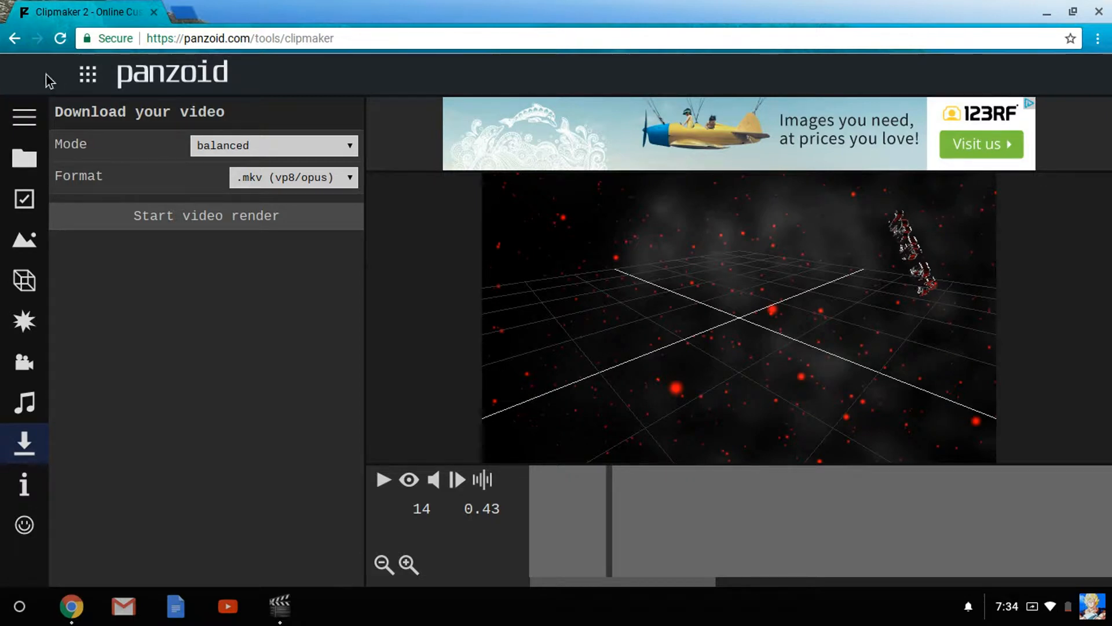
mouse_move(117, 197)
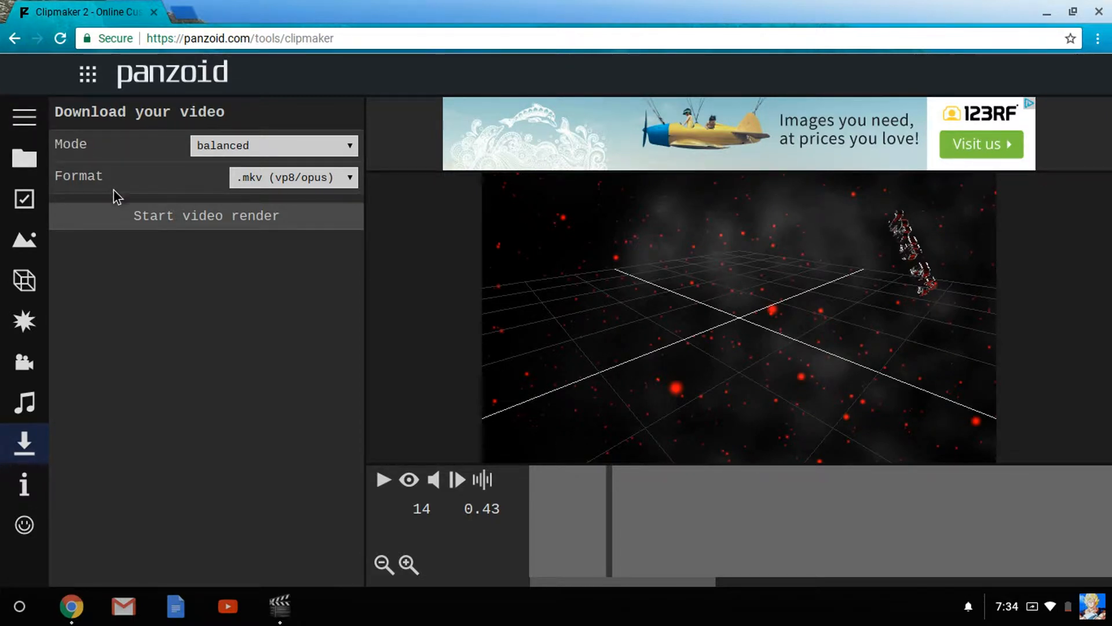
Browse the project template list toward More creations, triggering the leave-site warning
click(23, 158)
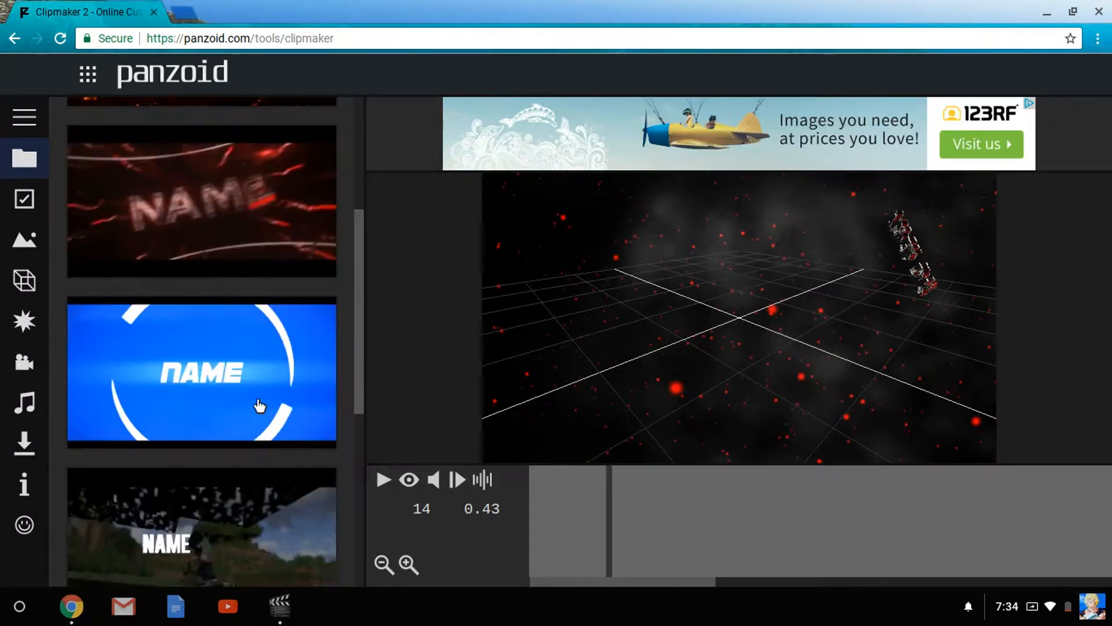
scroll(down, 3)
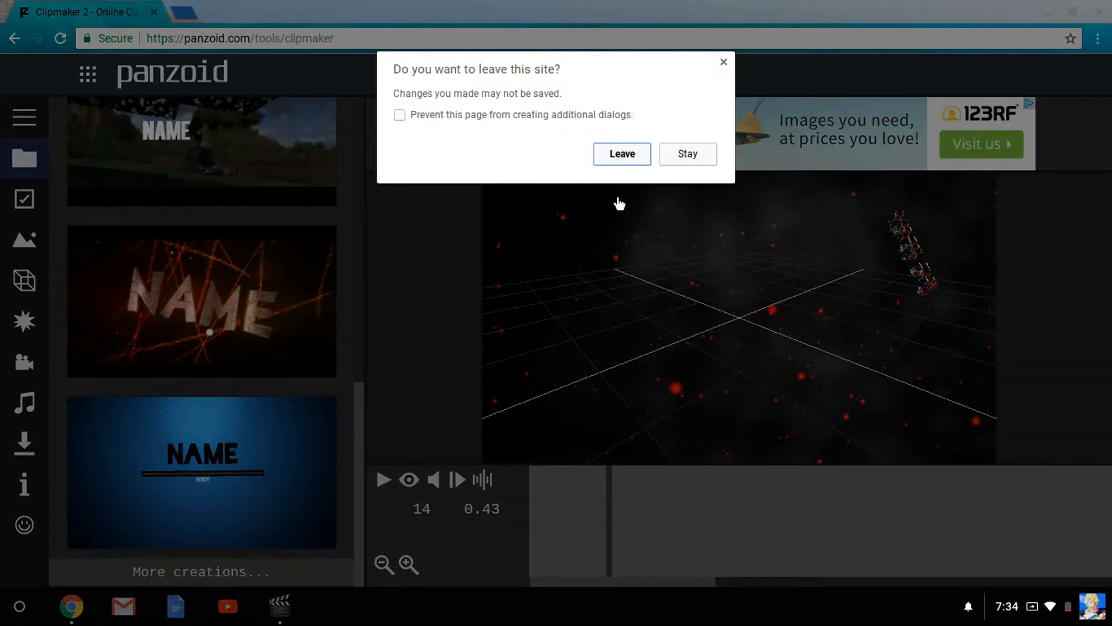
Leave the editor for Community Creations, then go to the Panzoid home page via the logo
click(621, 154)
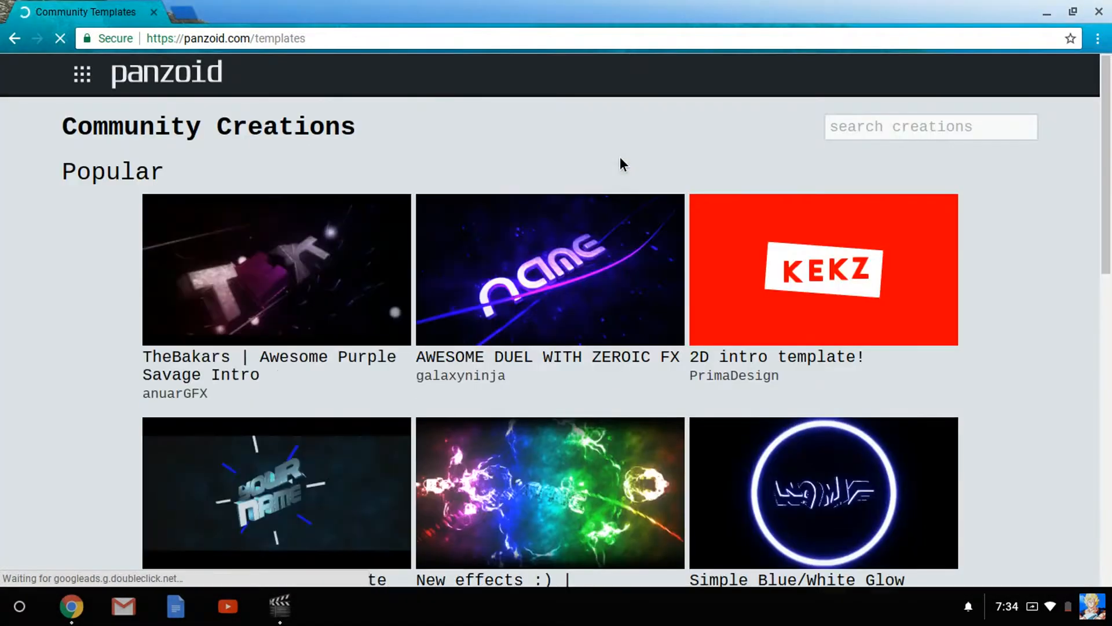
mouse_move(346, 314)
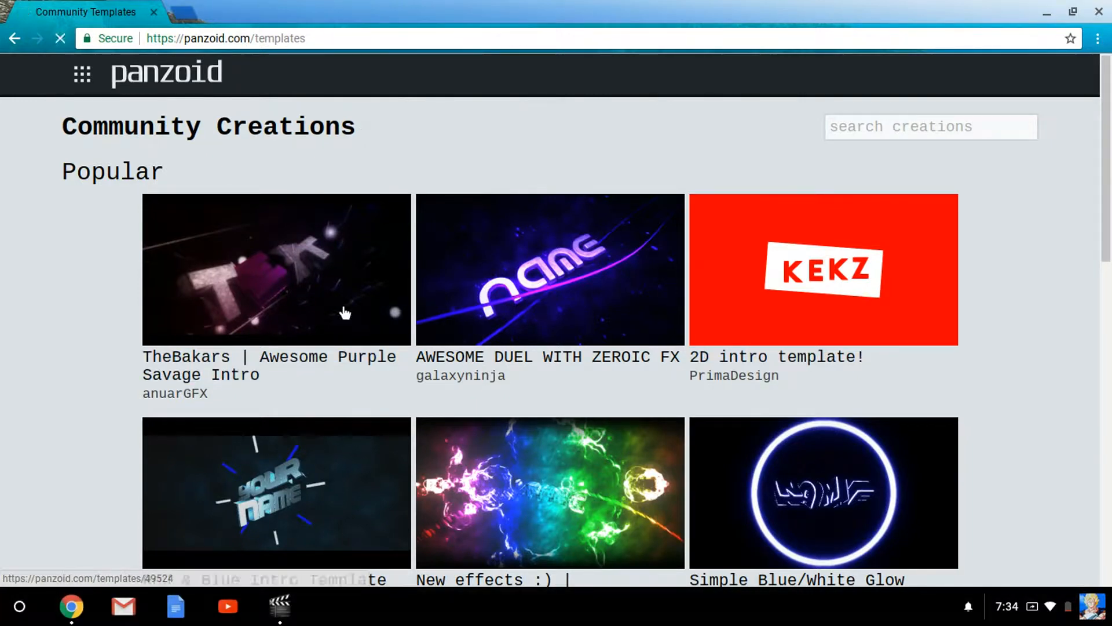
click(165, 71)
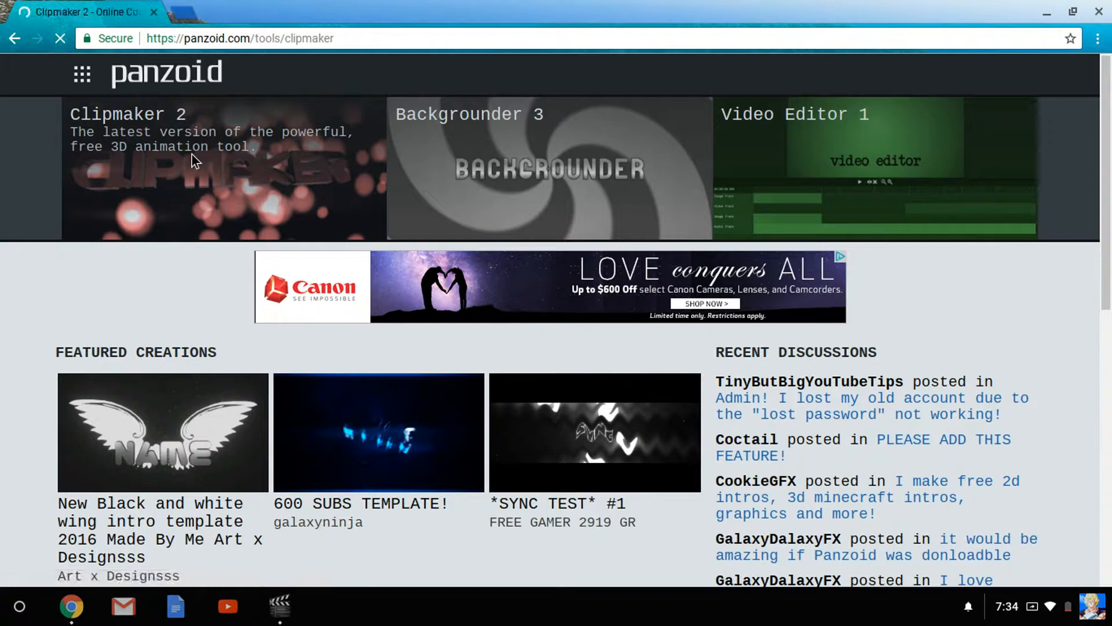
Launch Clipmaker 2 fresh, check the scene objects, and pick a community template to load
click(222, 169)
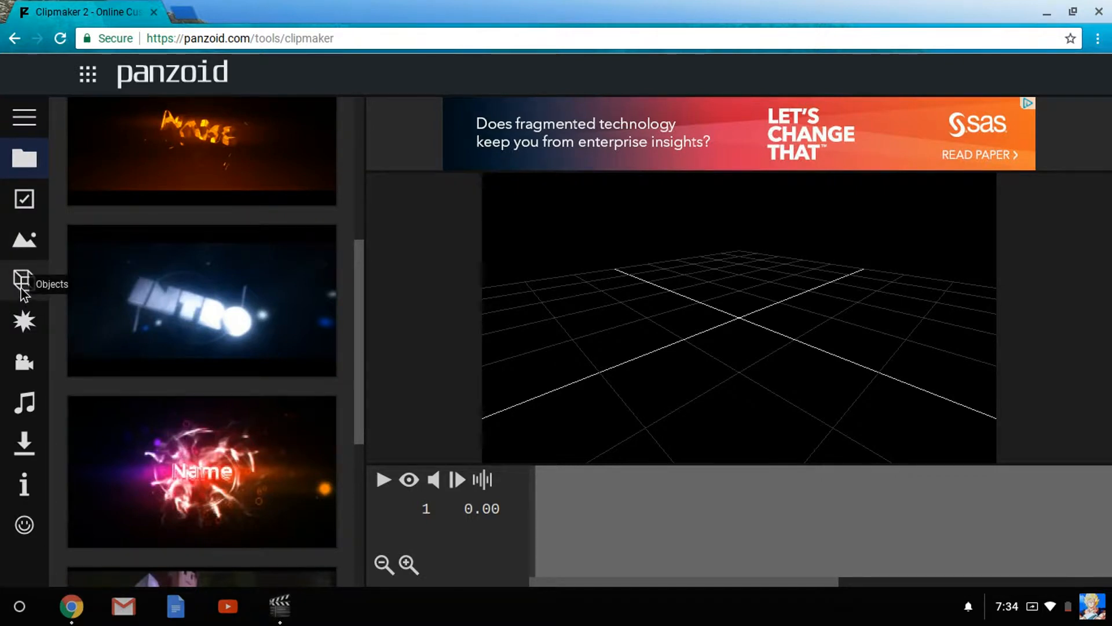
mouse_move(32, 273)
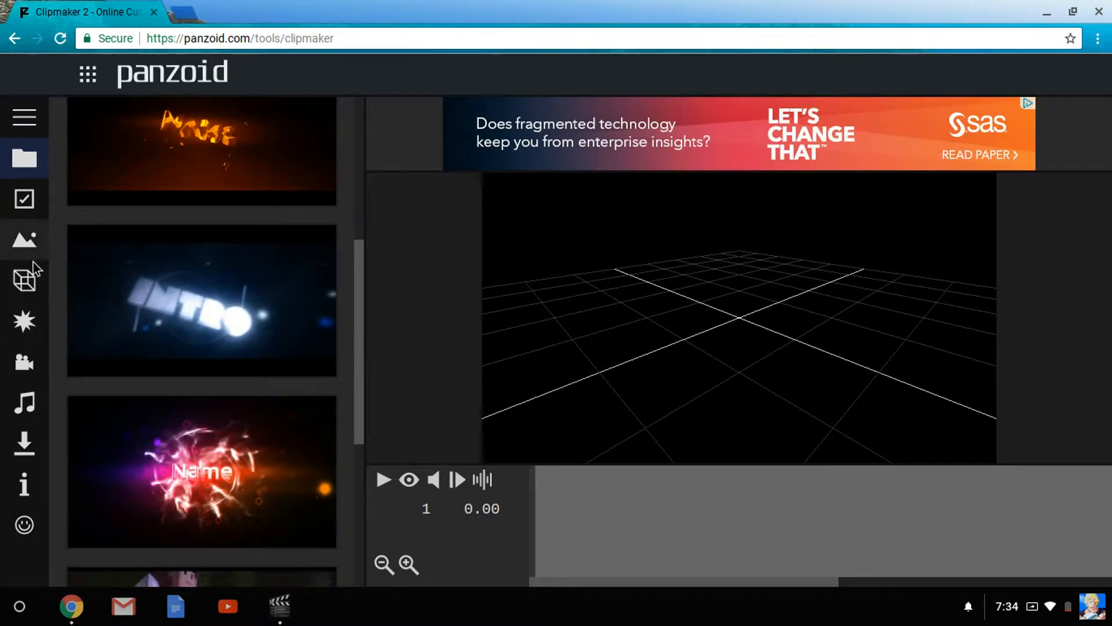
click(23, 281)
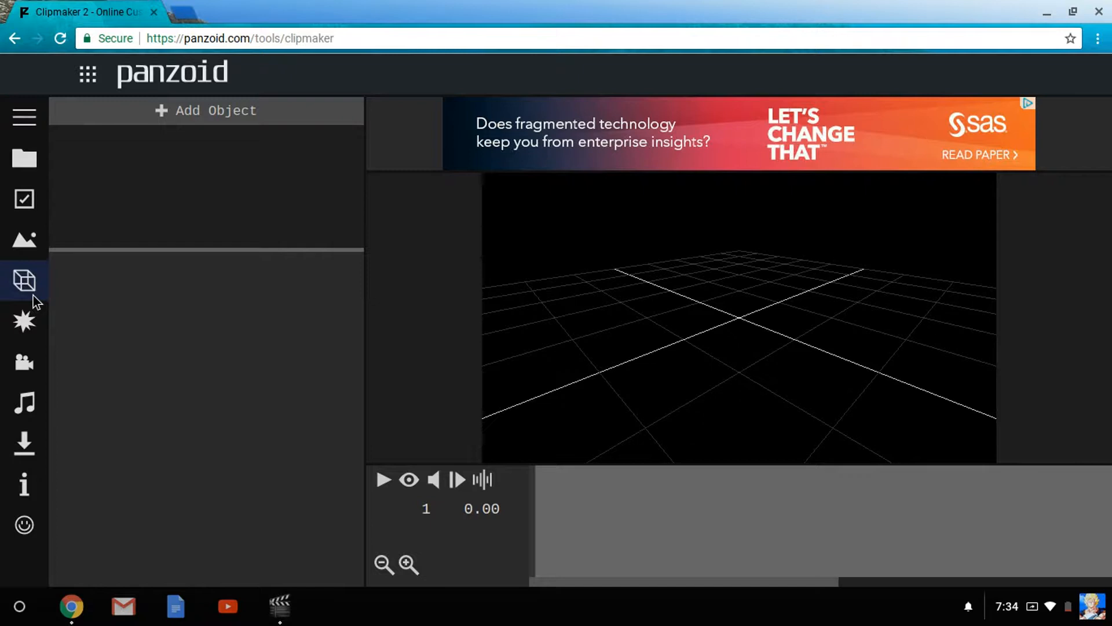
mouse_move(23, 239)
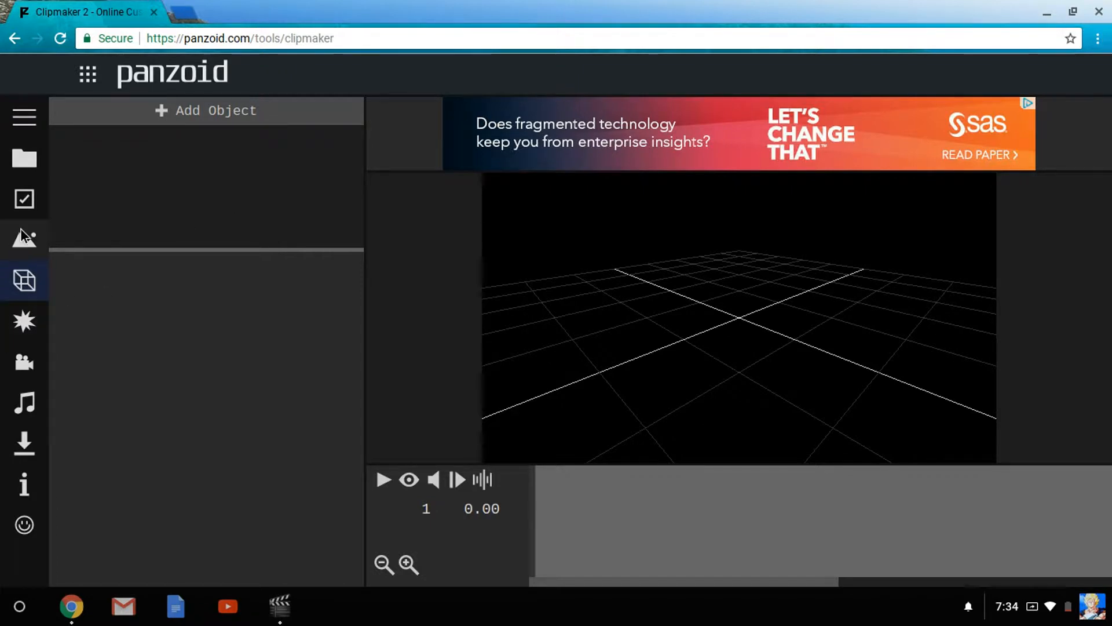
click(23, 158)
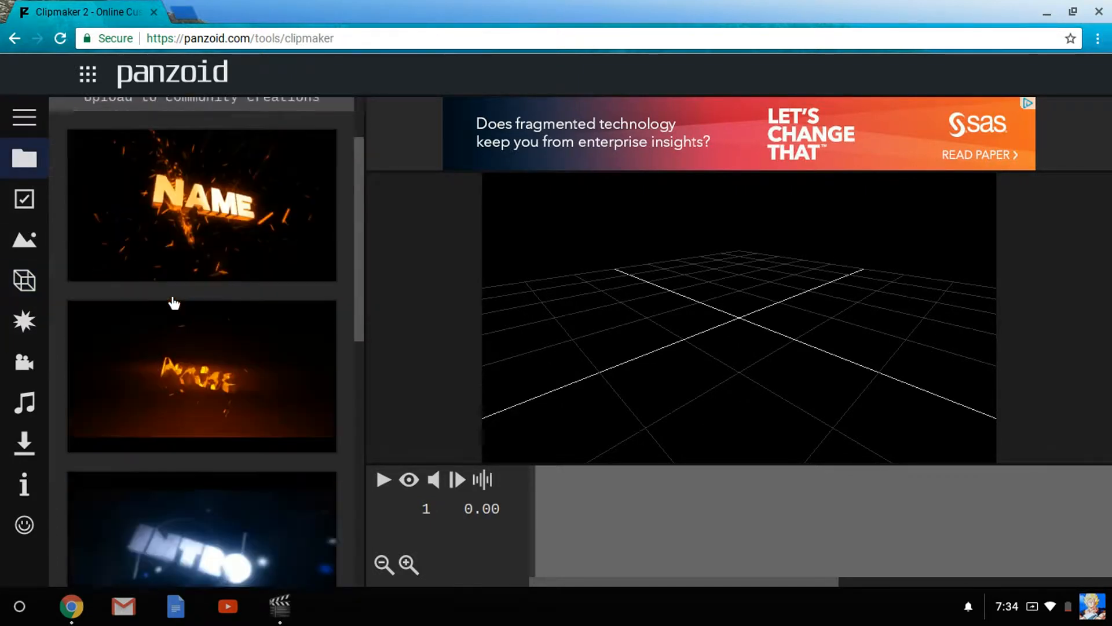
scroll(down, 3)
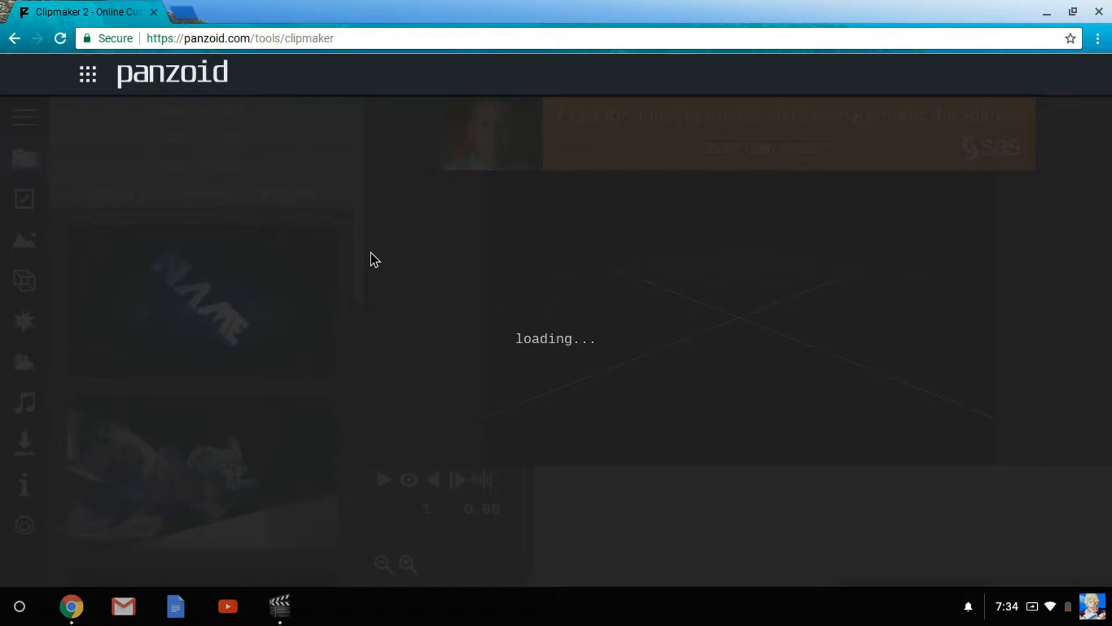
mouse_move(549, 345)
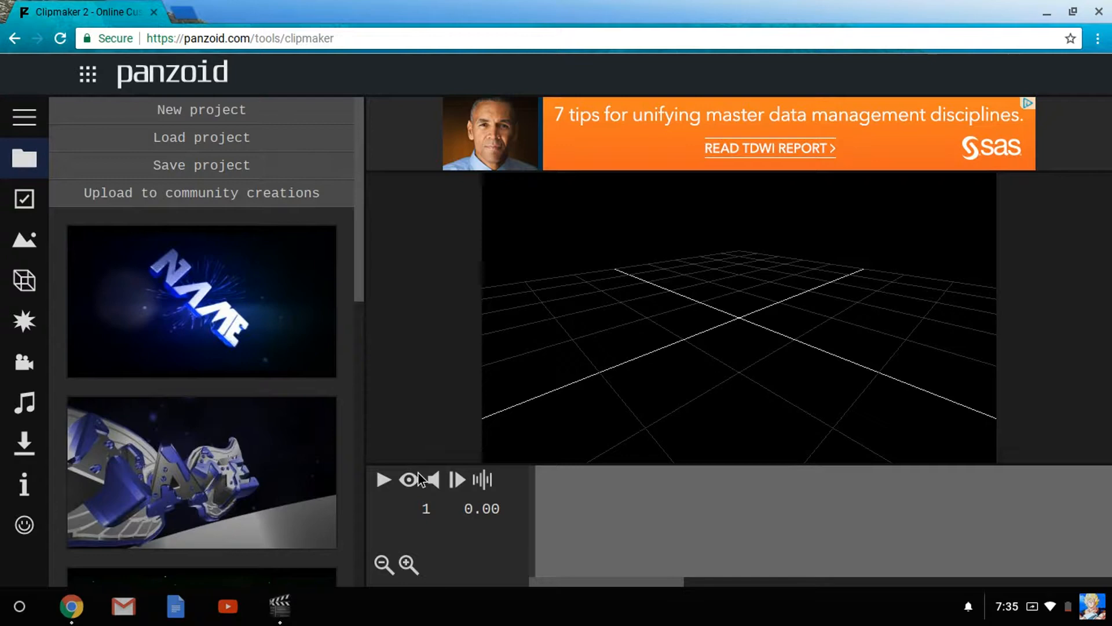
Play back the loaded silver 3D text intro, then show its Basic video settings
click(383, 480)
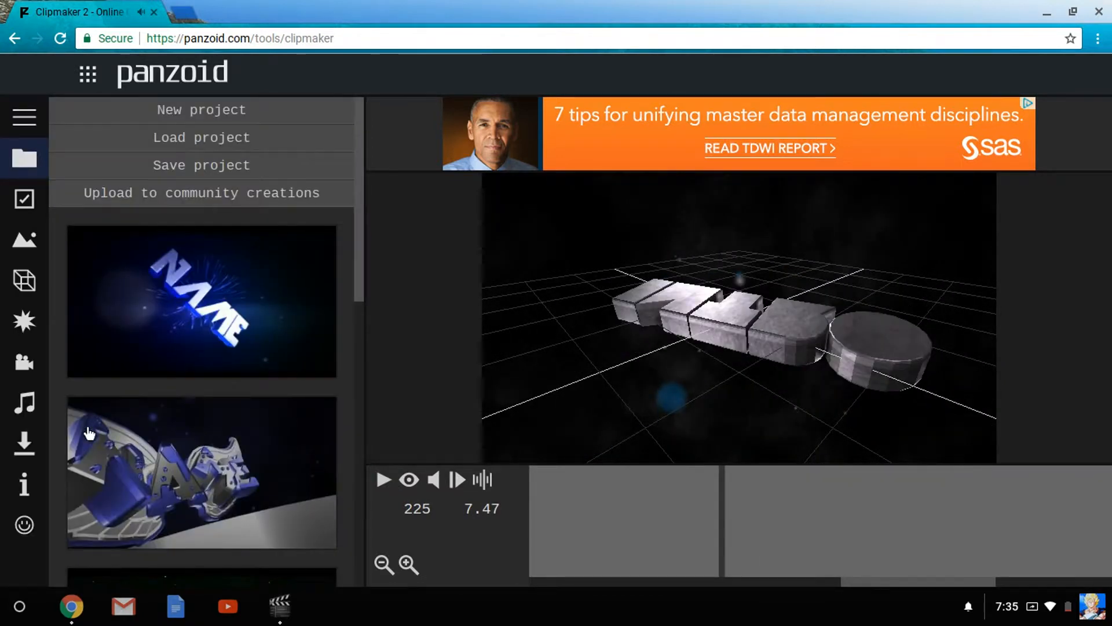
click(23, 198)
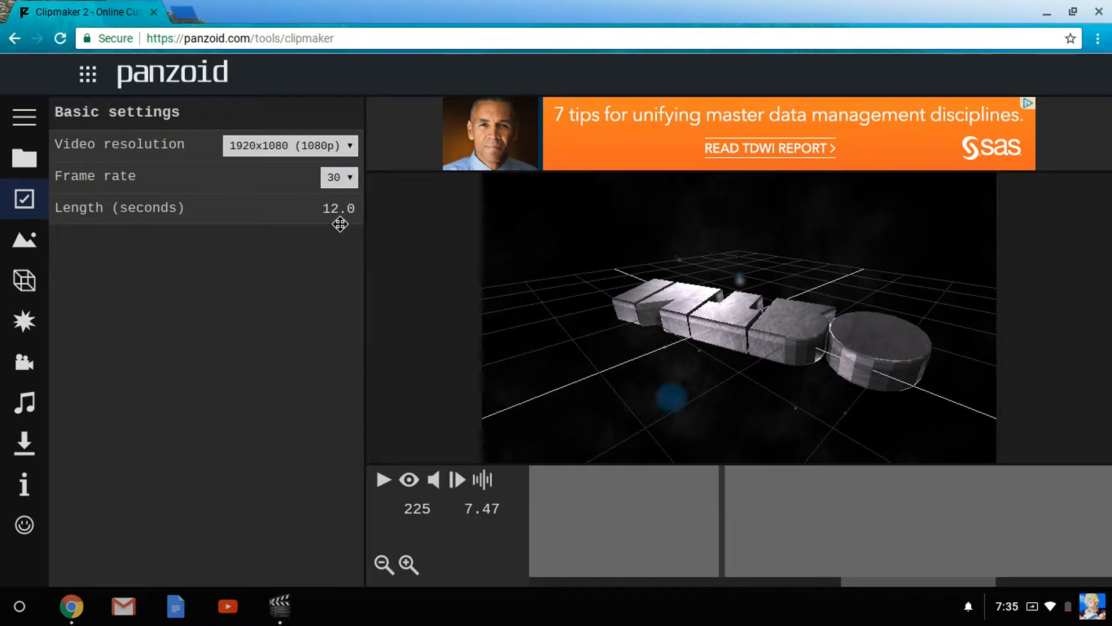
Set the video resolution to 2560x1440 (2K) and show the Outdoor sky and land settings
click(290, 146)
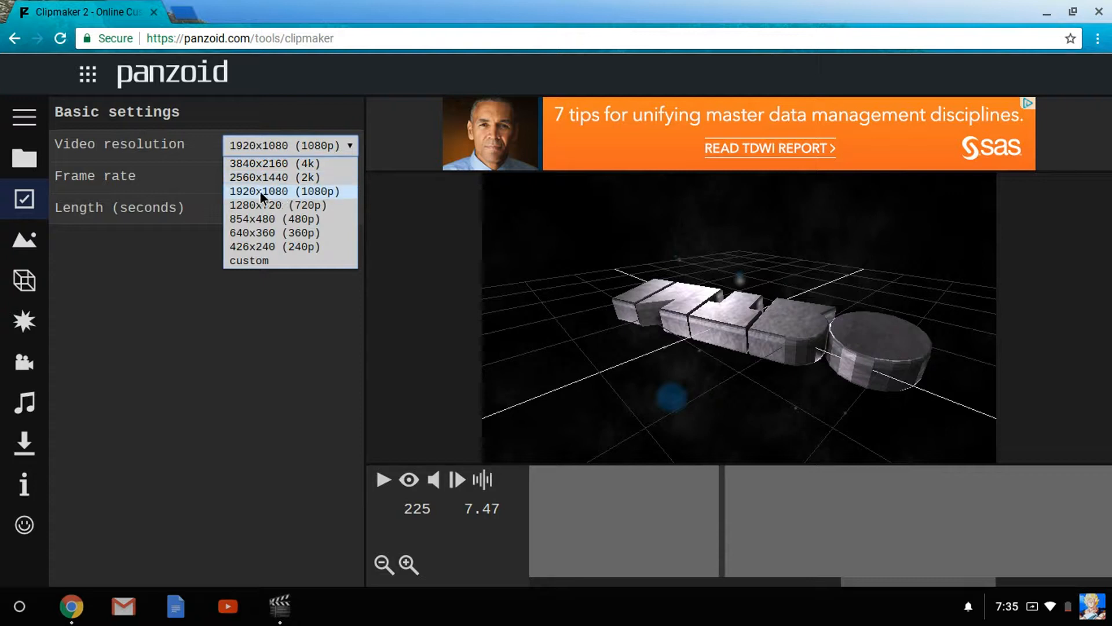
click(275, 176)
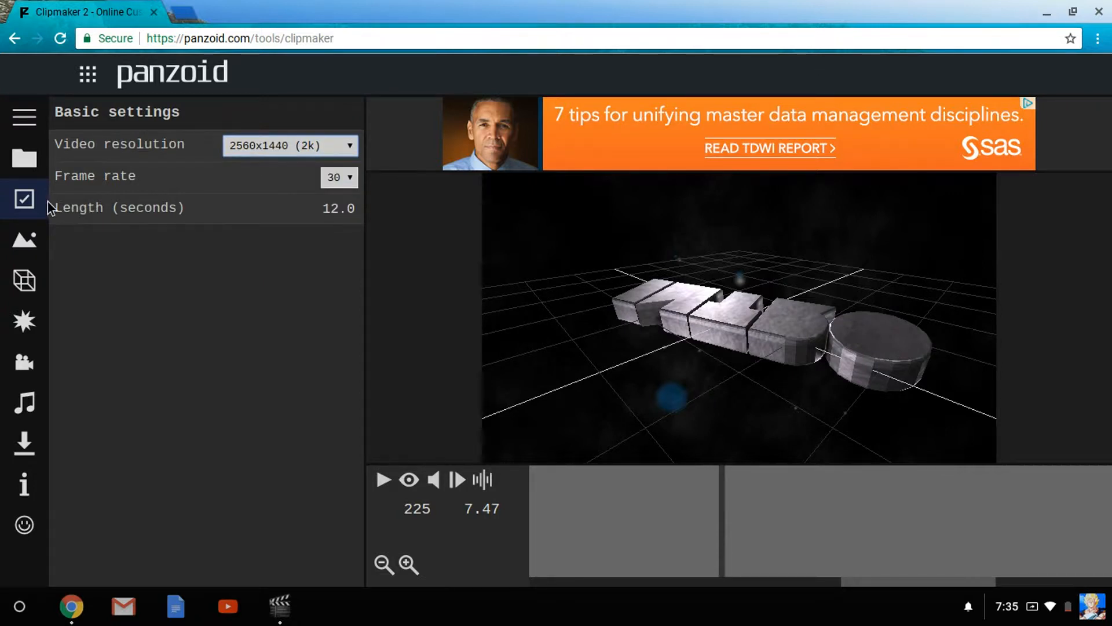
click(24, 241)
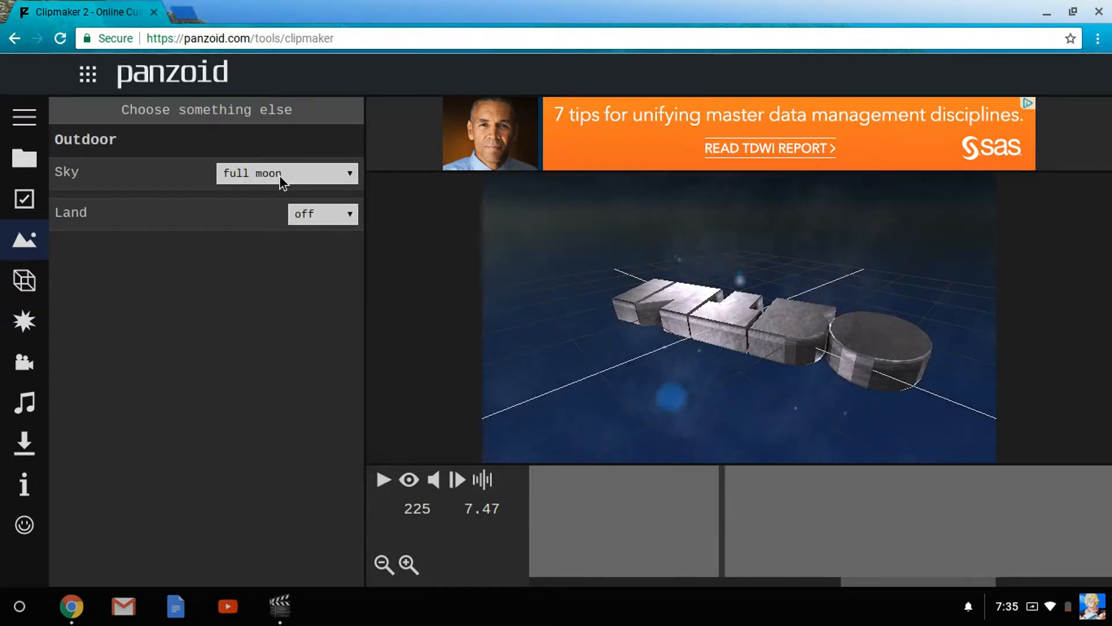
Switch the outdoor sky from full moon to 'above the clouds' orange cloudscape
click(286, 173)
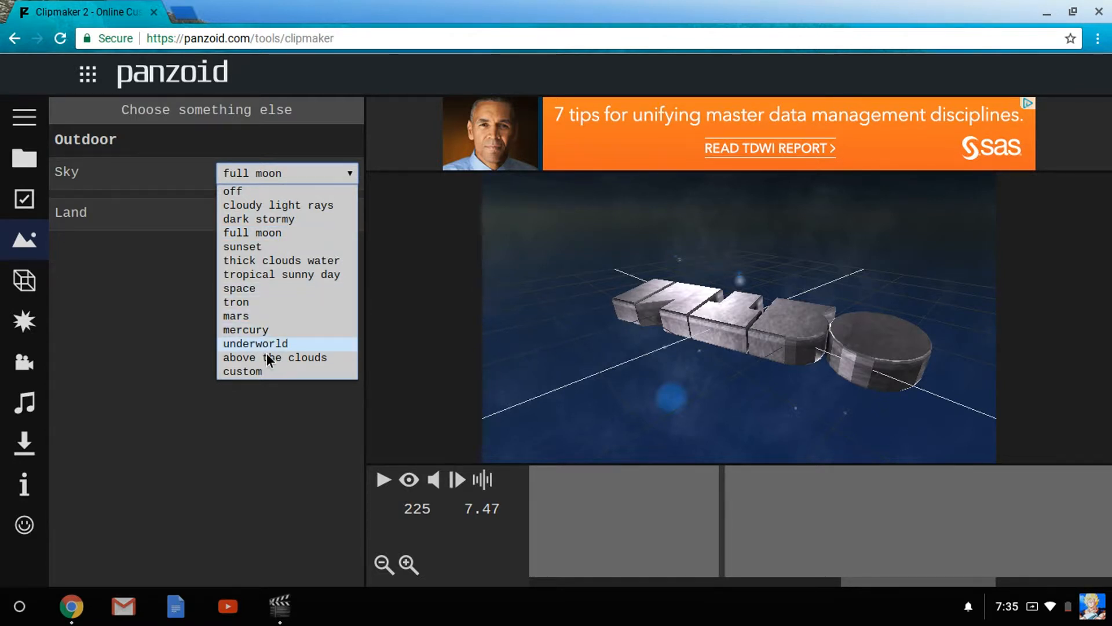
click(275, 358)
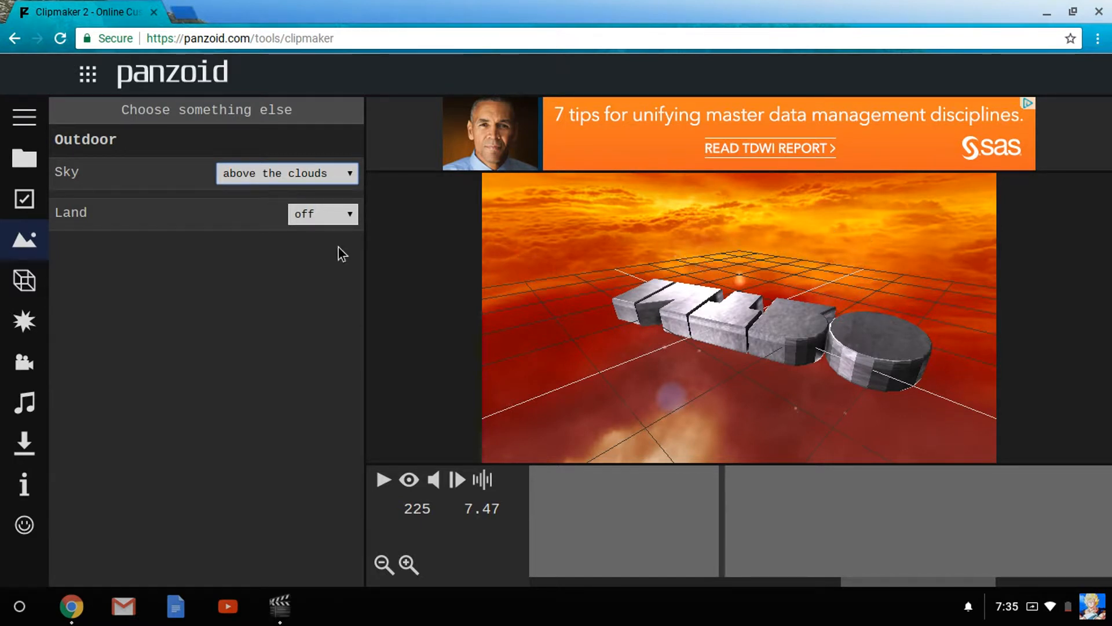
mouse_move(23, 280)
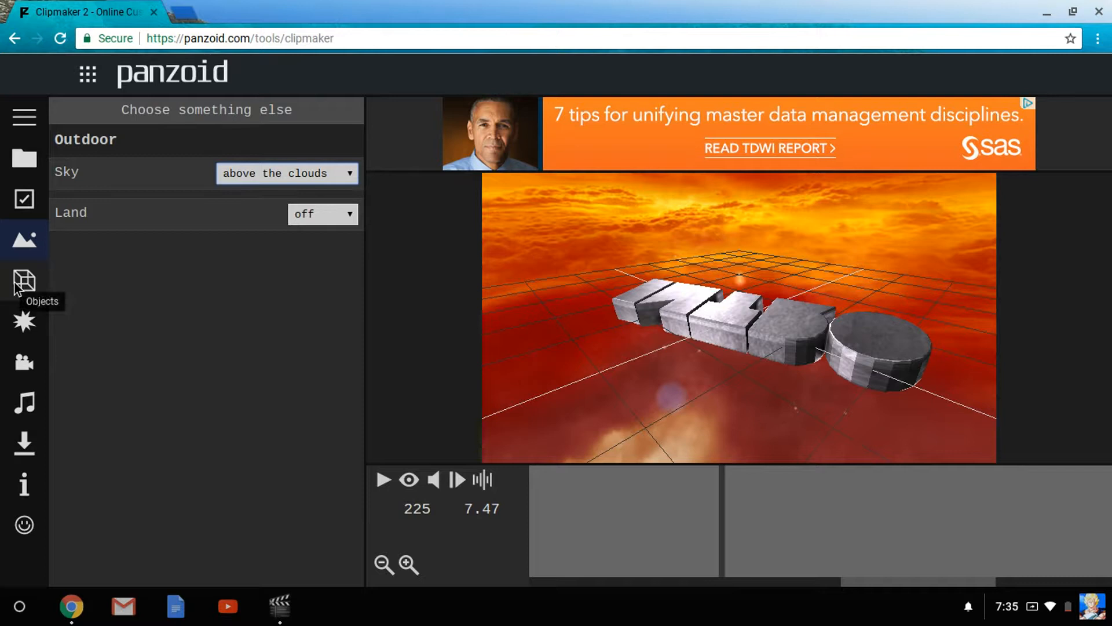
Scroll through the scene's object groups, then show the Audio track settings
click(24, 281)
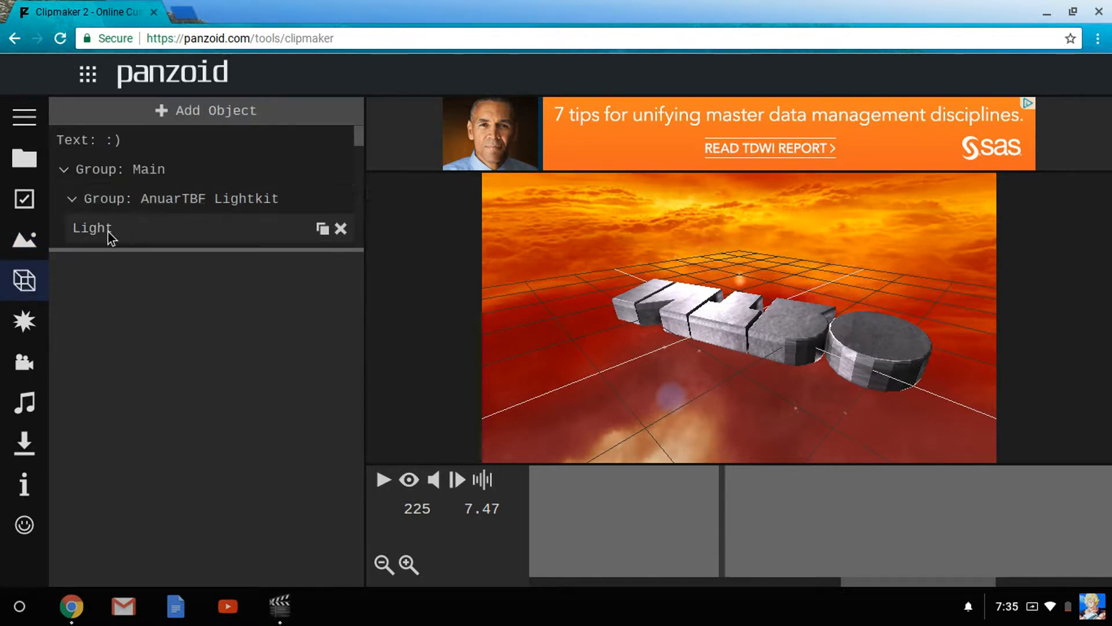
scroll(down, 3)
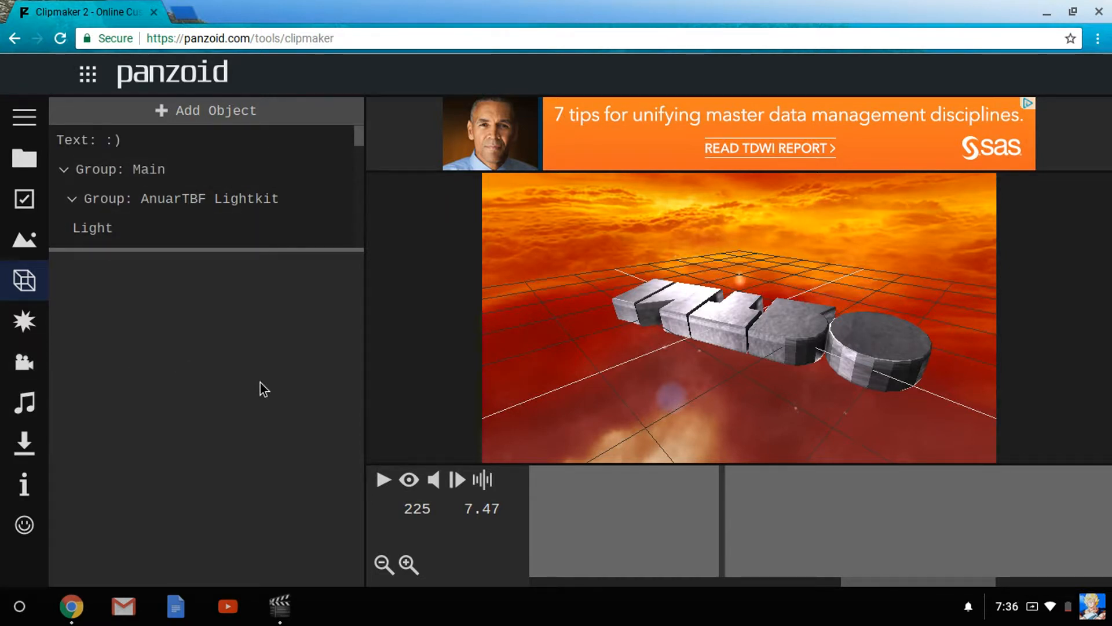
click(24, 402)
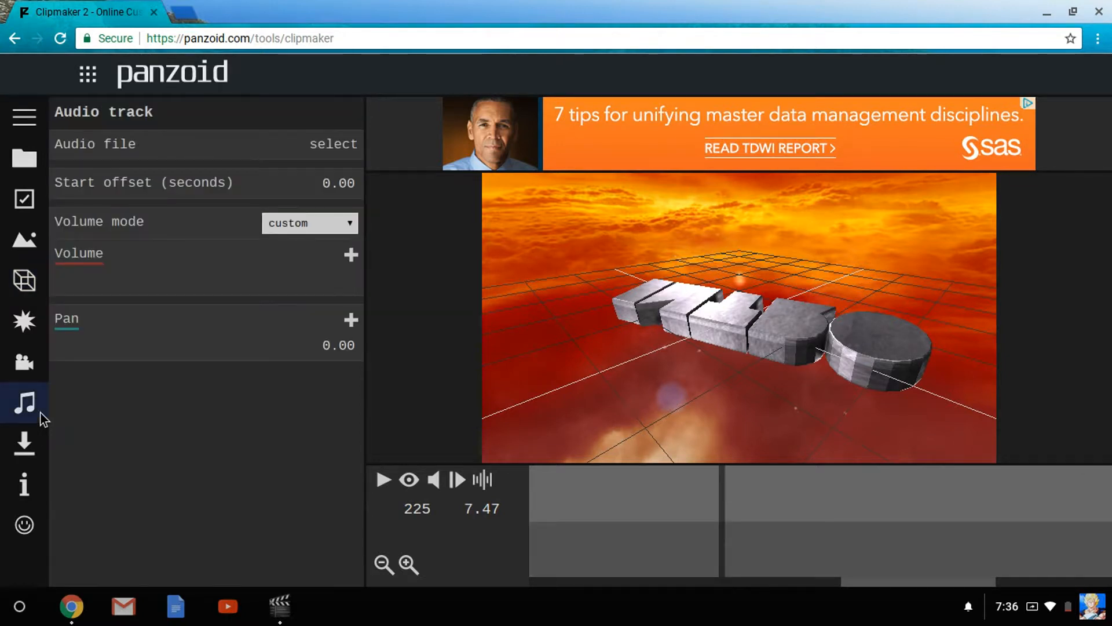
mouse_move(346, 151)
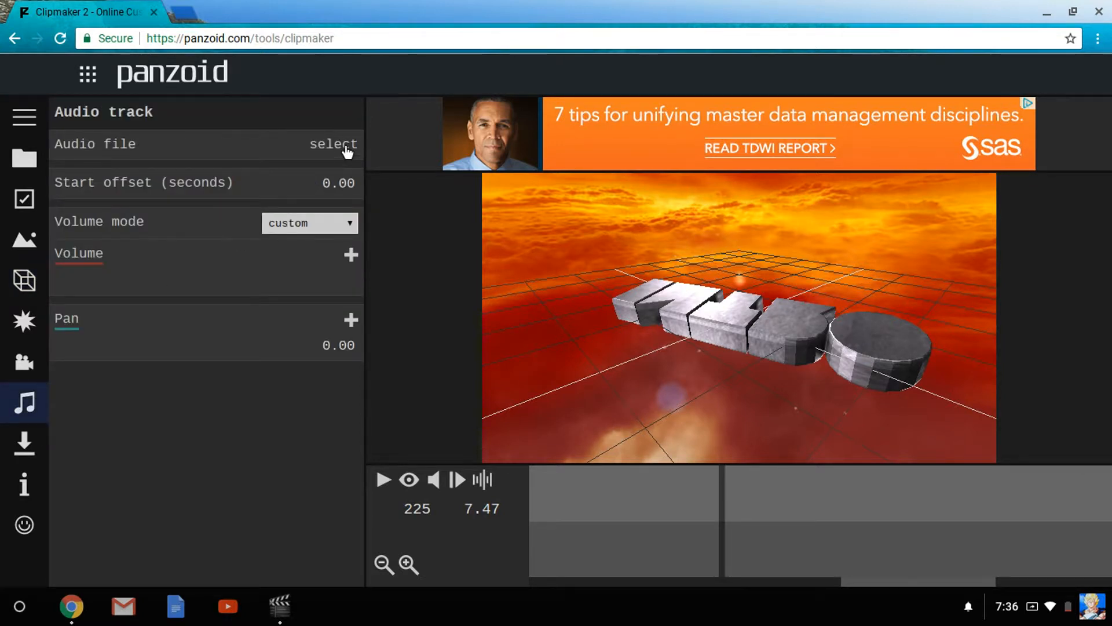
mouse_move(146, 312)
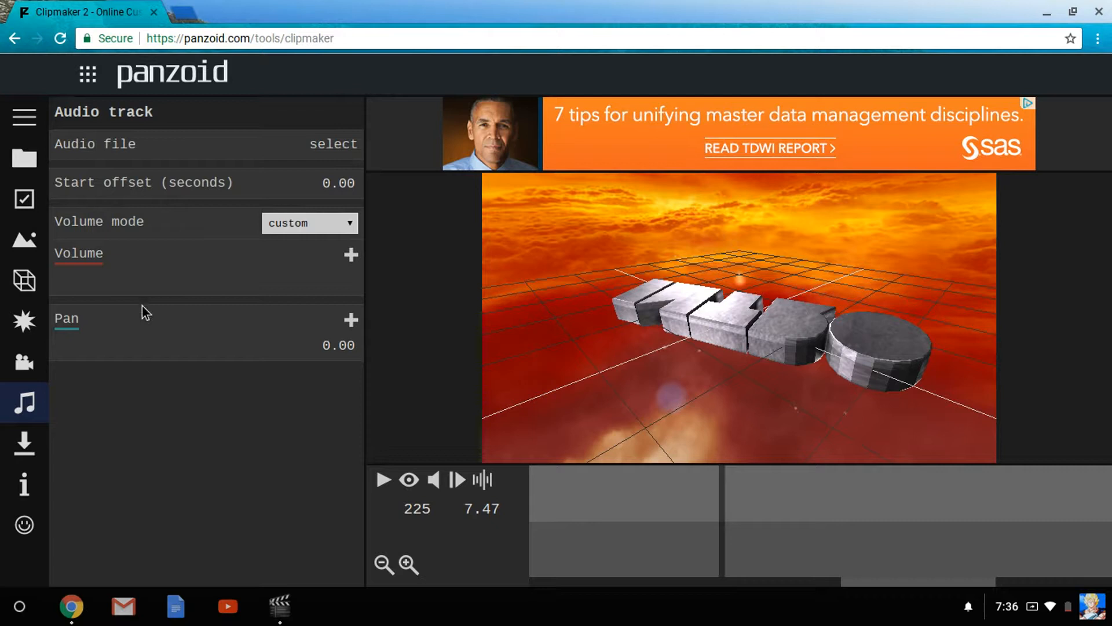
mouse_move(131, 324)
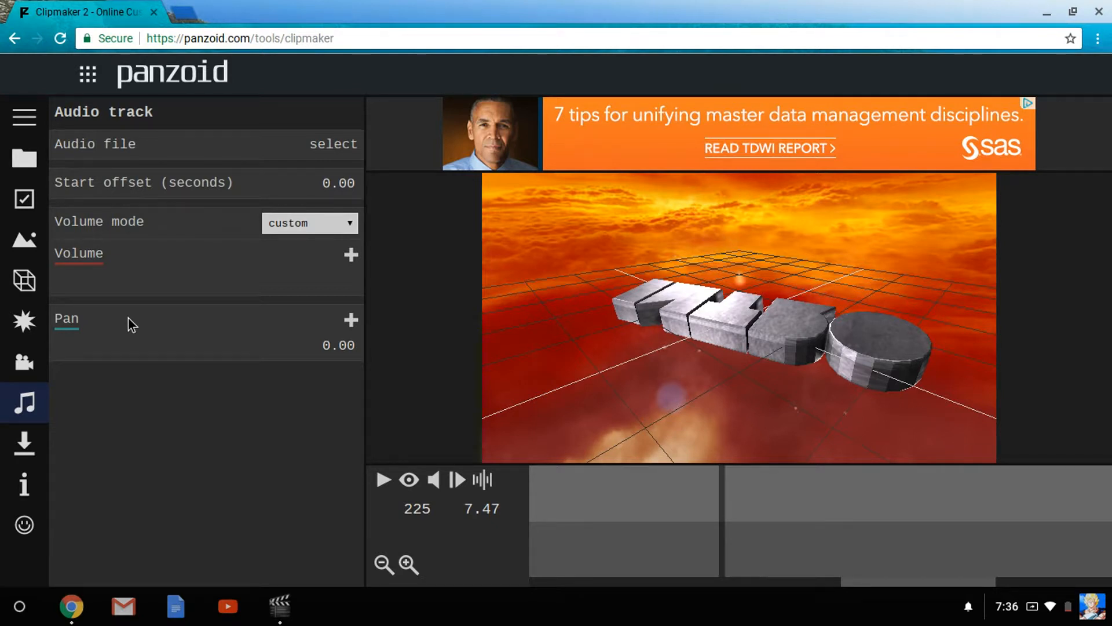
mouse_move(142, 267)
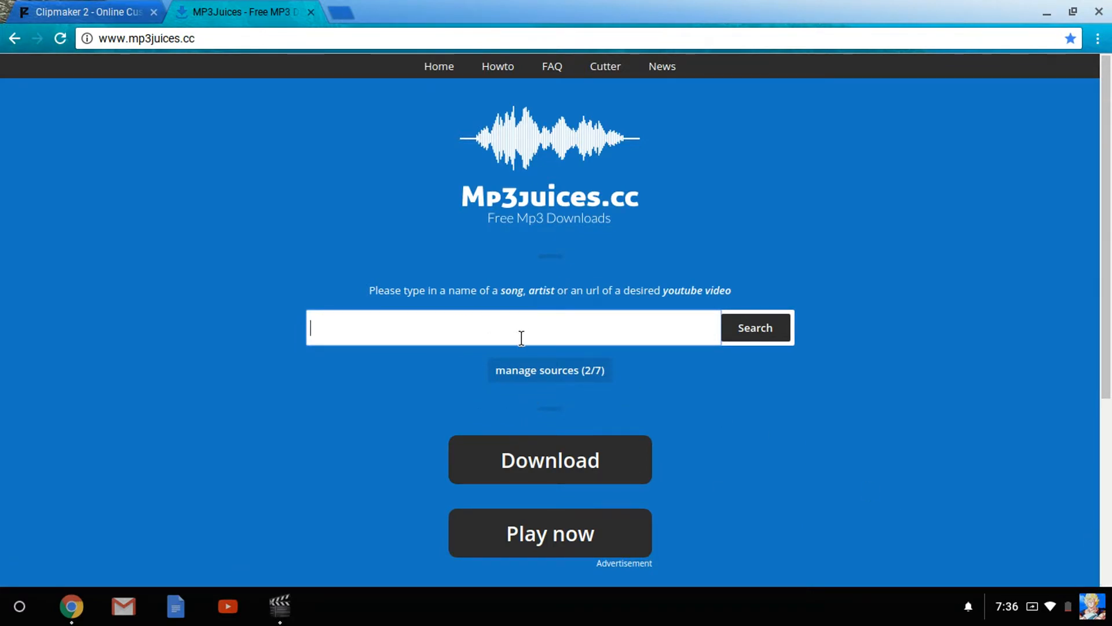
mouse_move(463, 398)
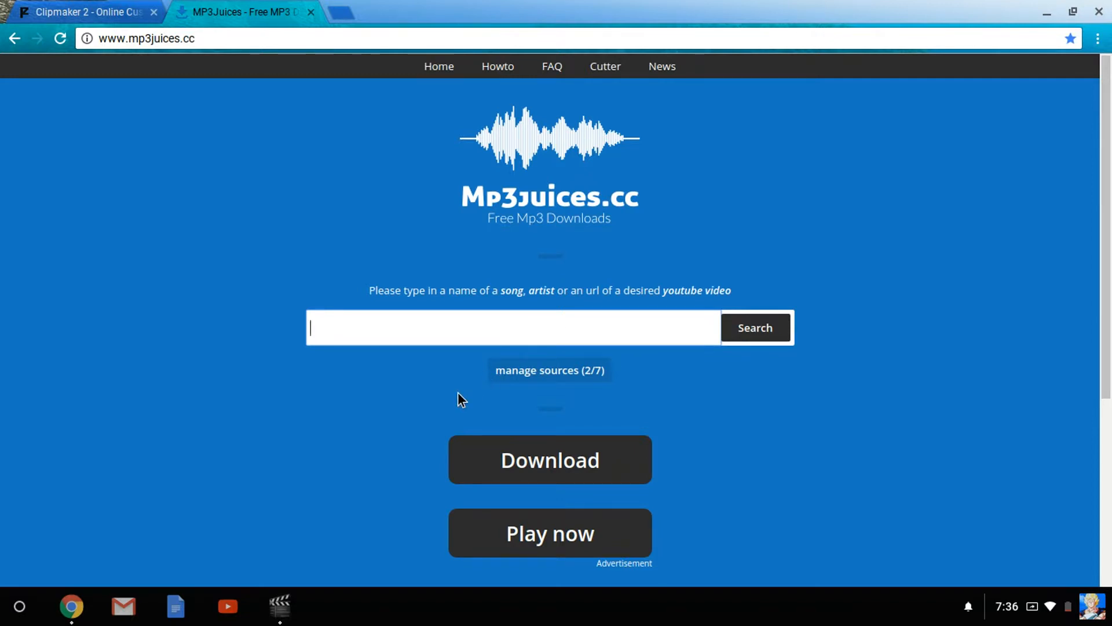
mouse_move(436, 350)
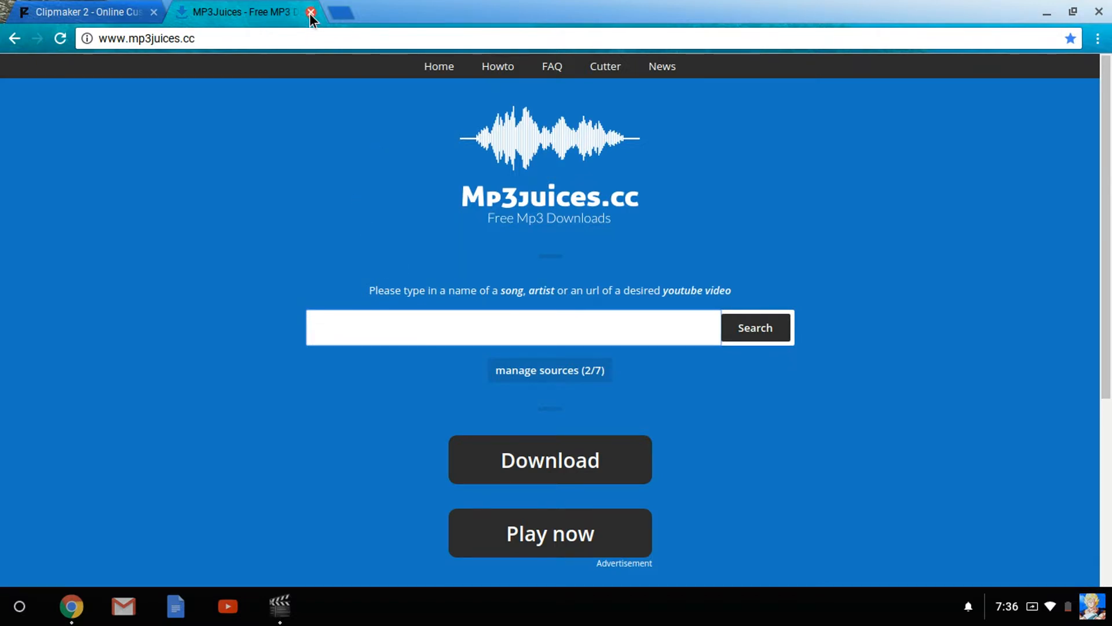
Close MP3Juices, show the download-your-video panel (balanced, .mkv), briefly visiting the Files app
click(311, 12)
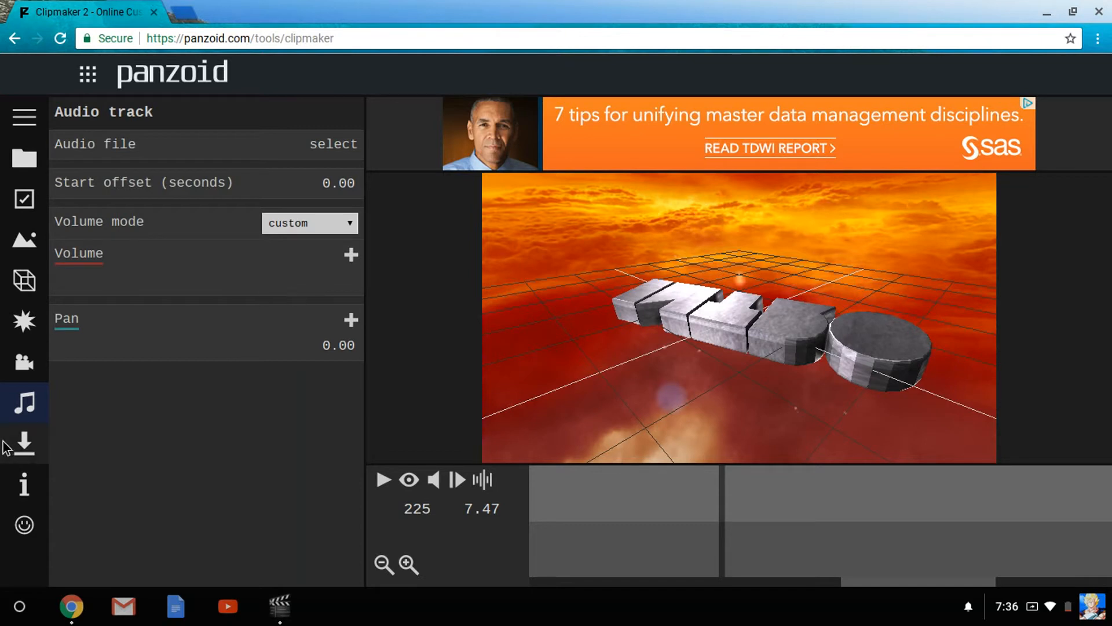
mouse_move(23, 444)
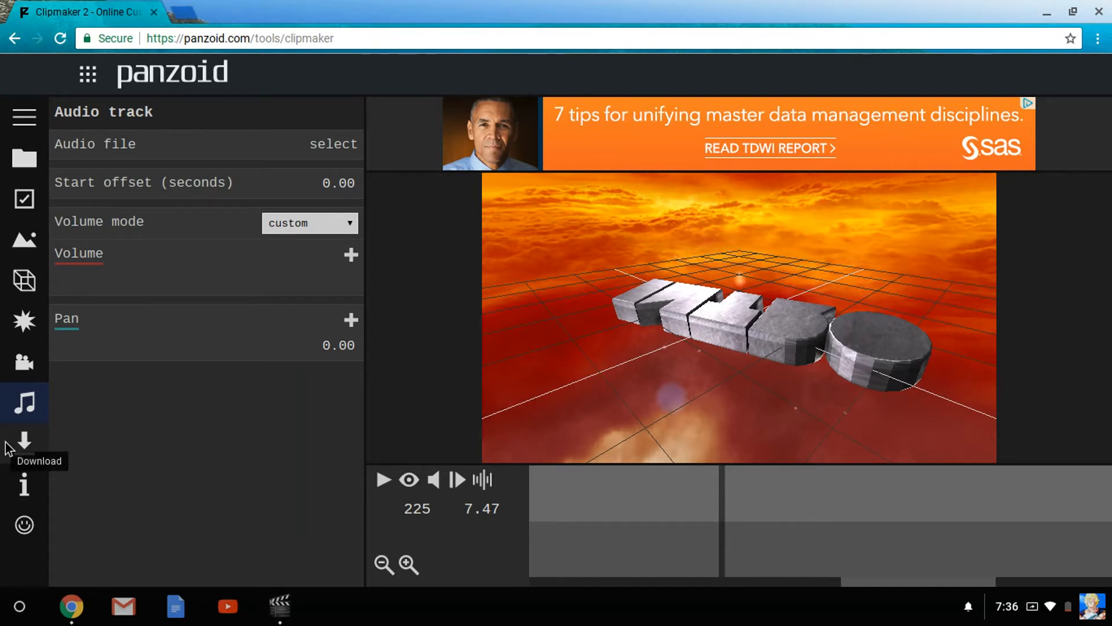
click(23, 442)
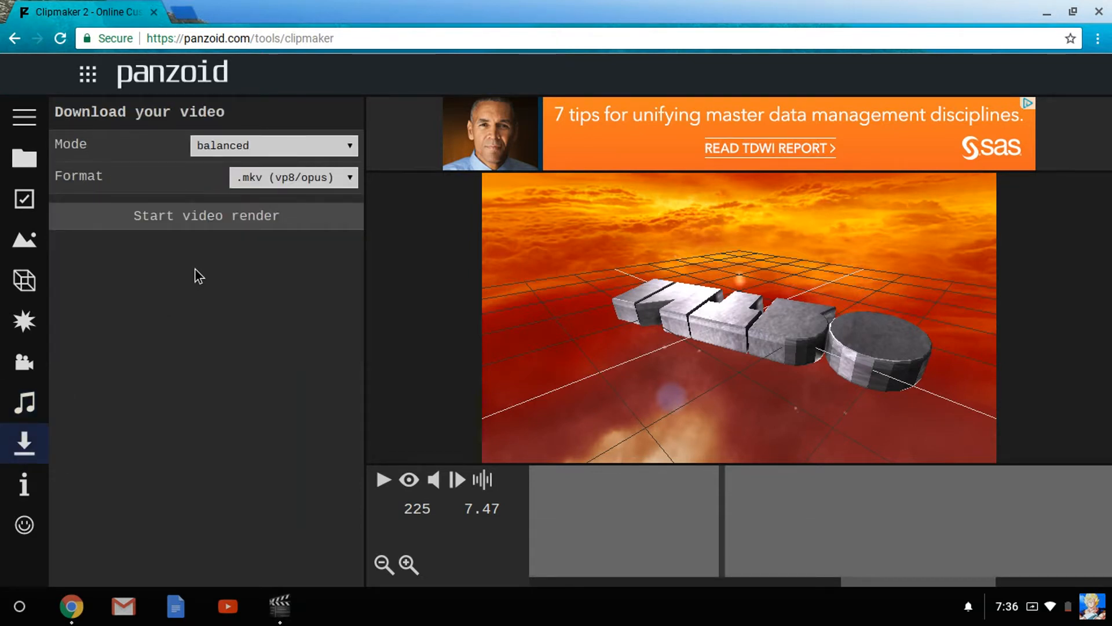
mouse_move(230, 394)
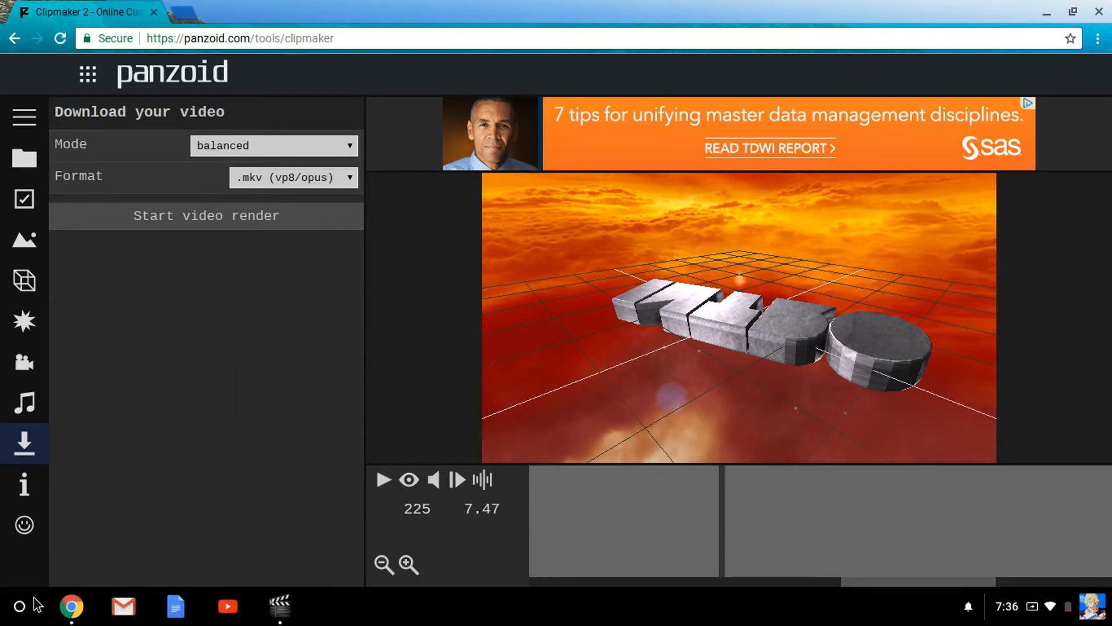
click(19, 606)
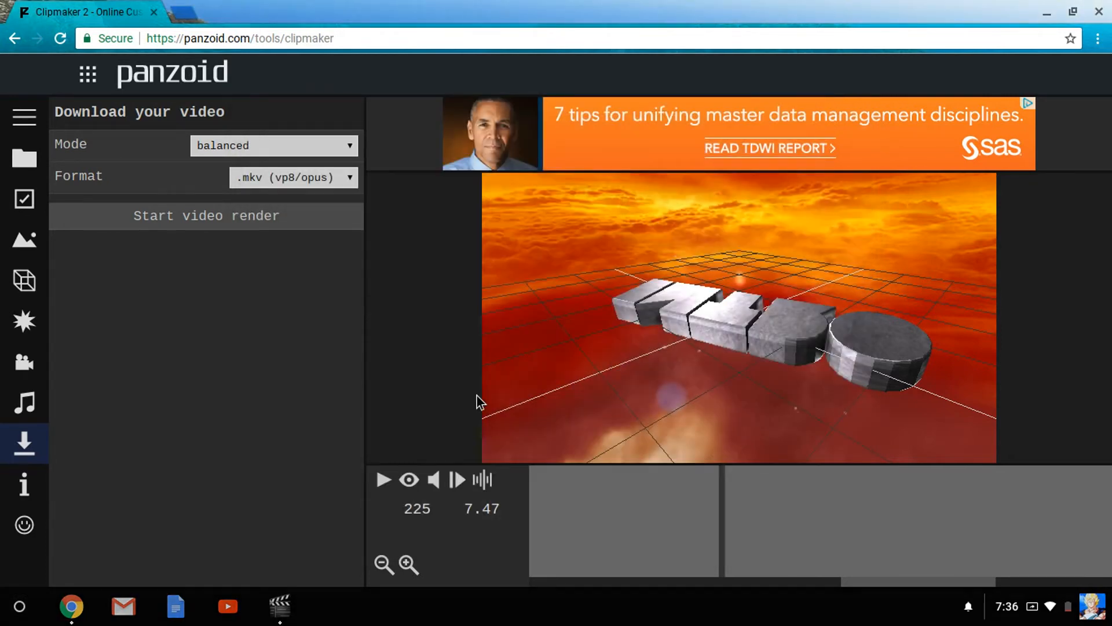
click(332, 606)
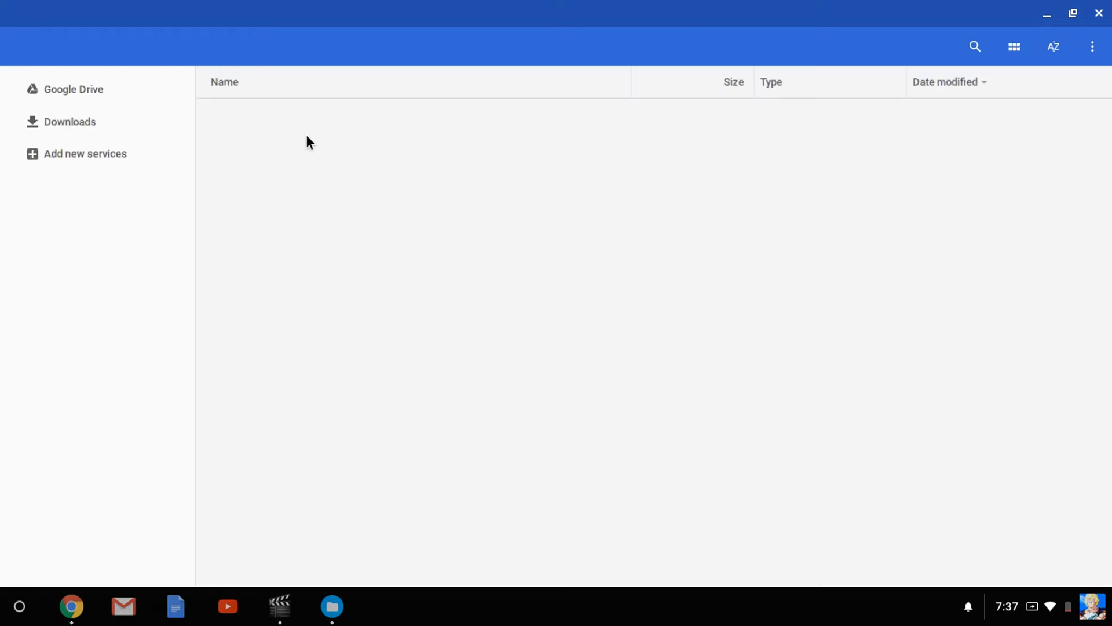
click(69, 122)
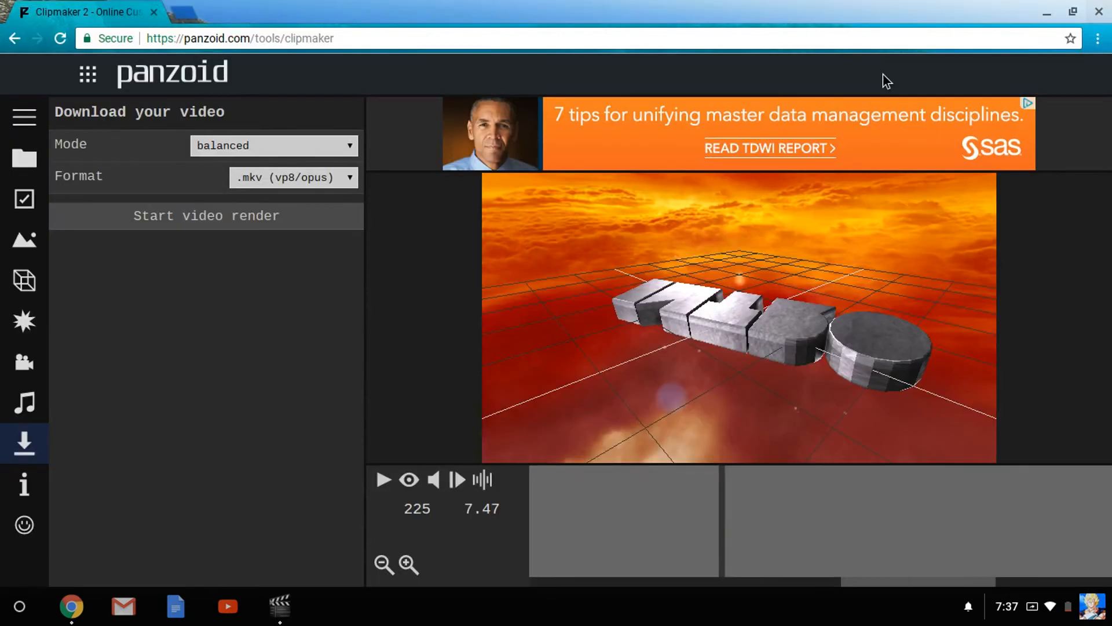
click(291, 176)
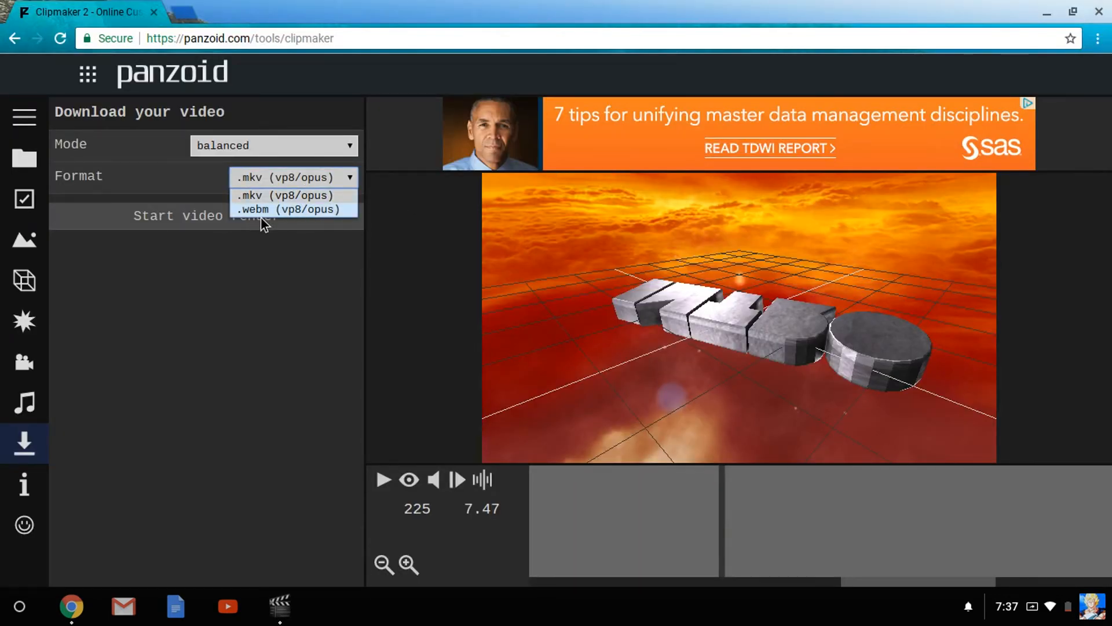
click(284, 195)
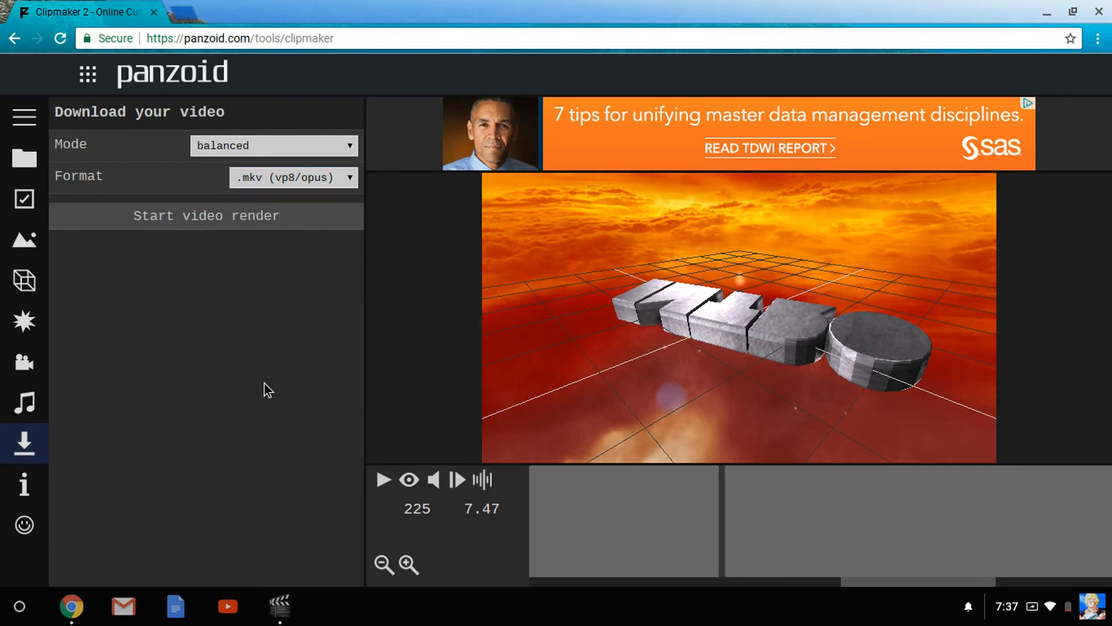
mouse_move(244, 346)
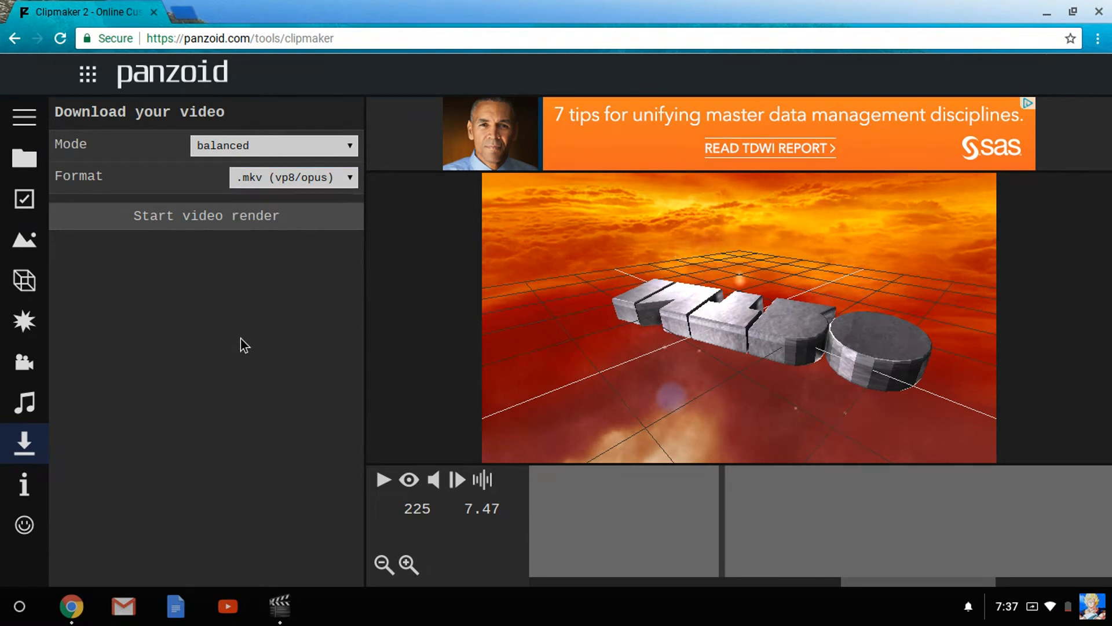
mouse_move(168, 58)
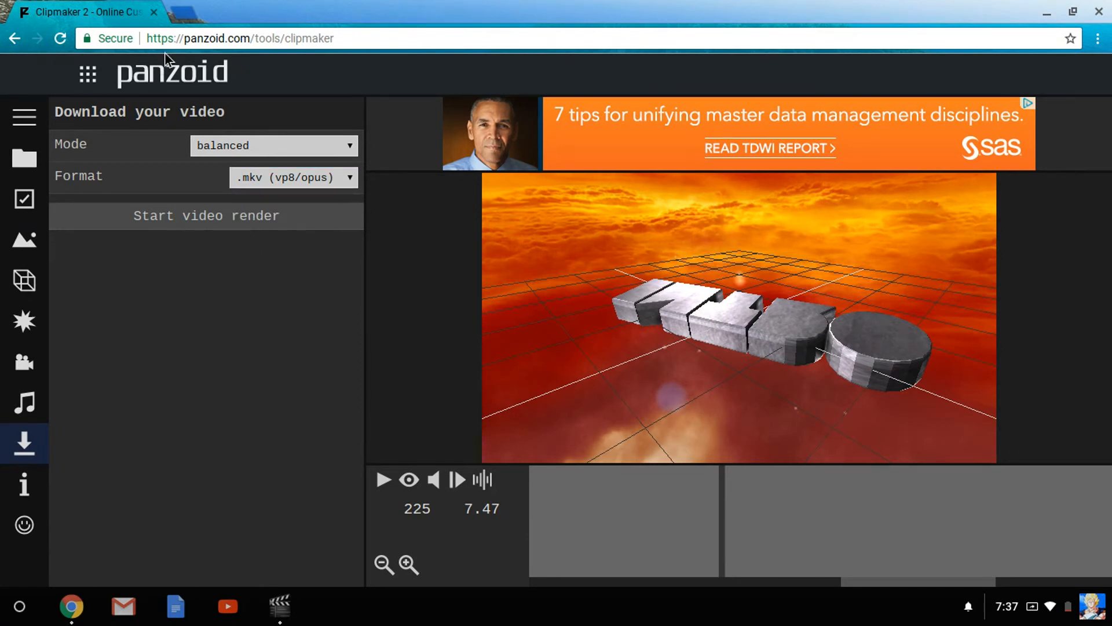